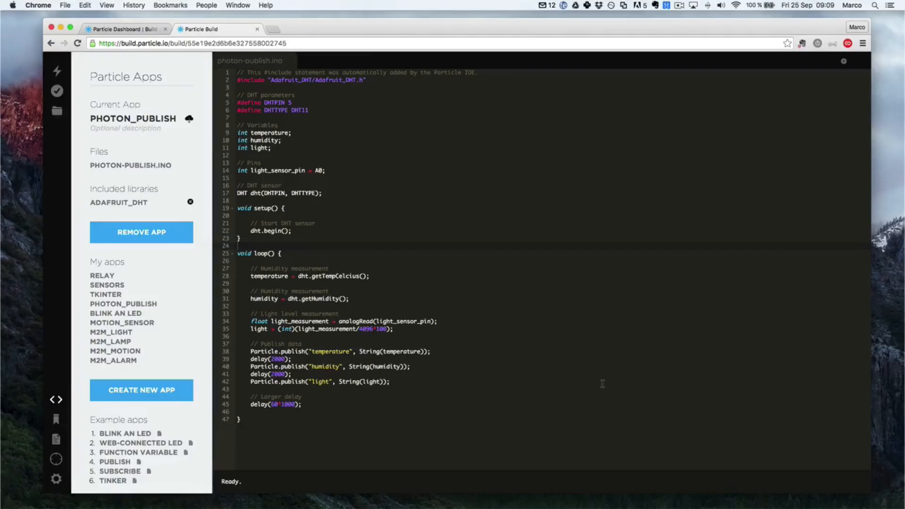
{"action": "mouse_move", "coordinate": [213, 426]}
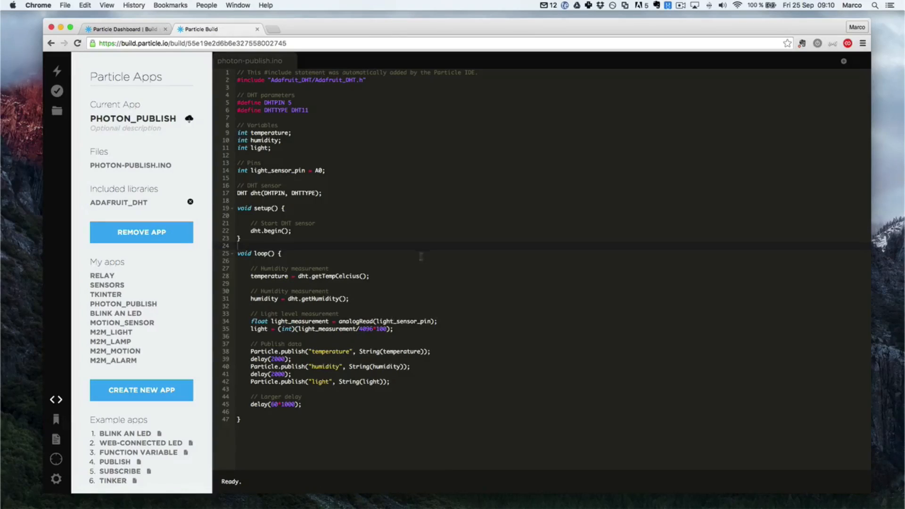
{"action": "mouse_move", "coordinate": [452, 409]}
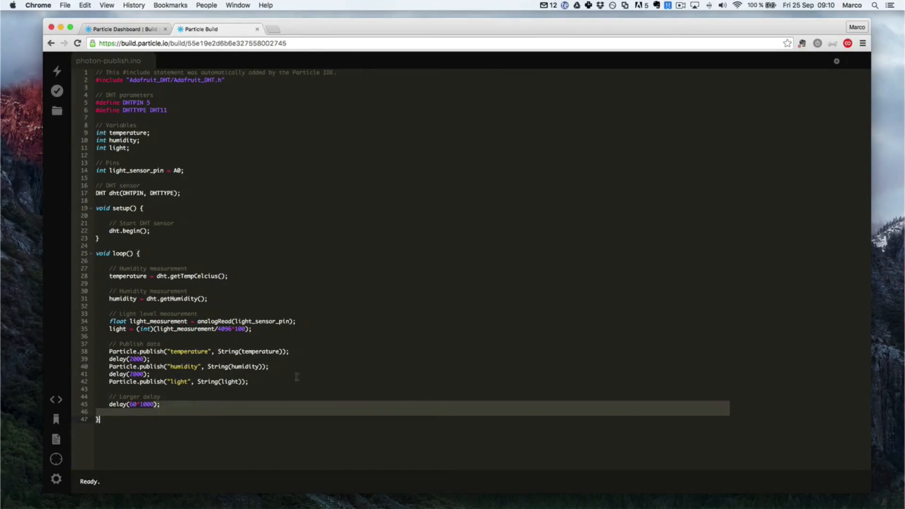
{"action": "mouse_move", "coordinate": [54, 401]}
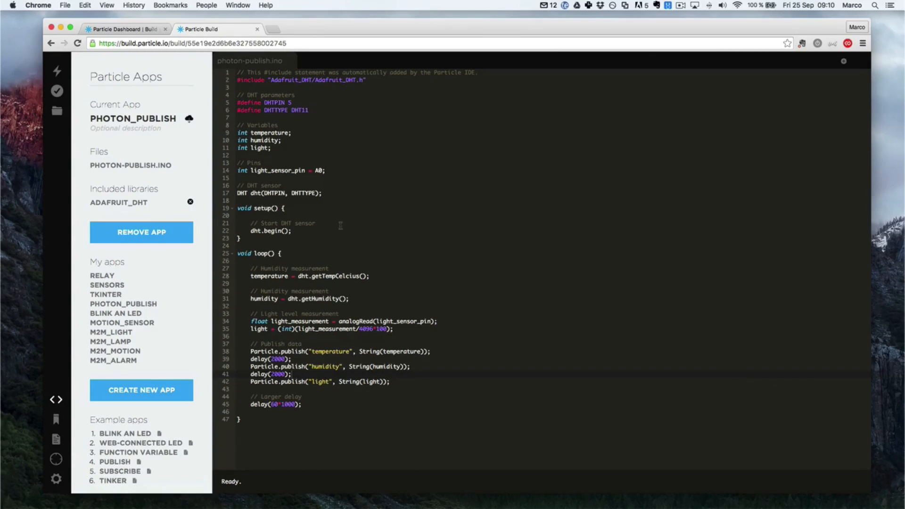
{"action": "mouse_move", "coordinate": [57, 462]}
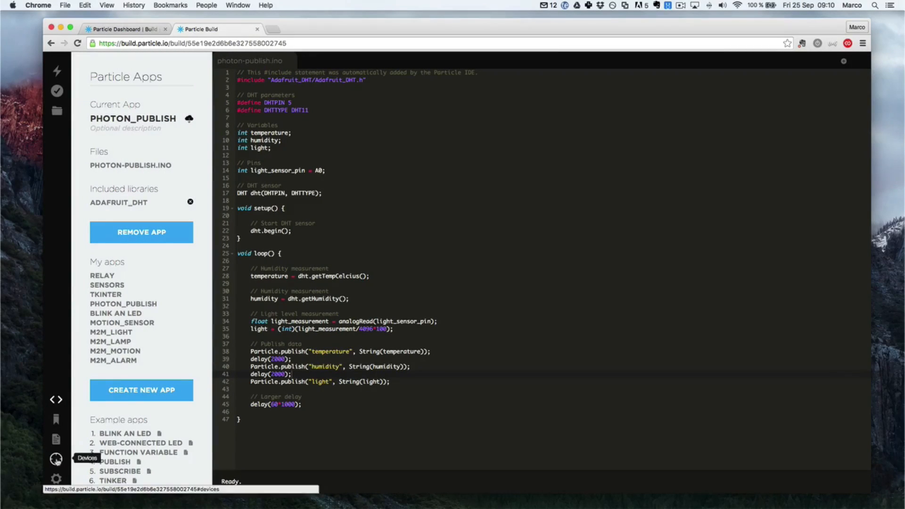
- Verify the photon_publish sensor code and confirm it compiles with 'Code verified! Great work.'
{"action": "left_click", "coordinate": [57, 459]}
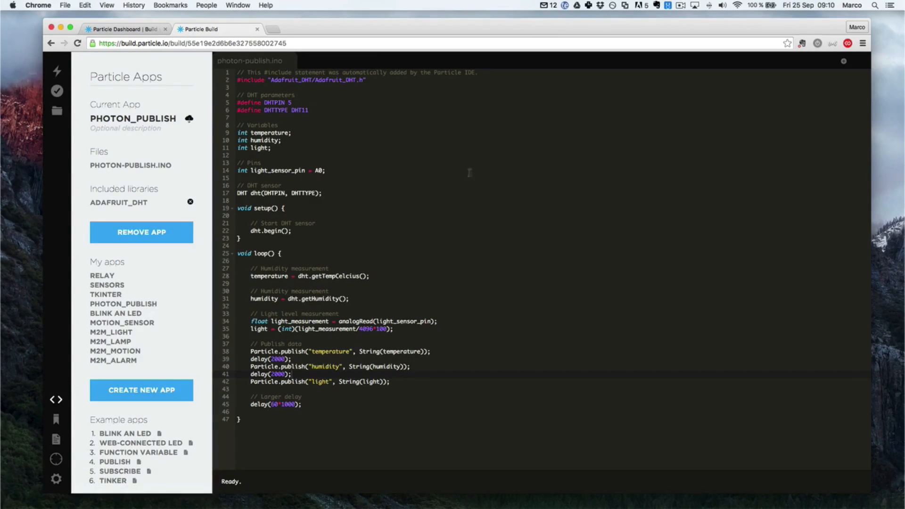
{"action": "mouse_move", "coordinate": [57, 91]}
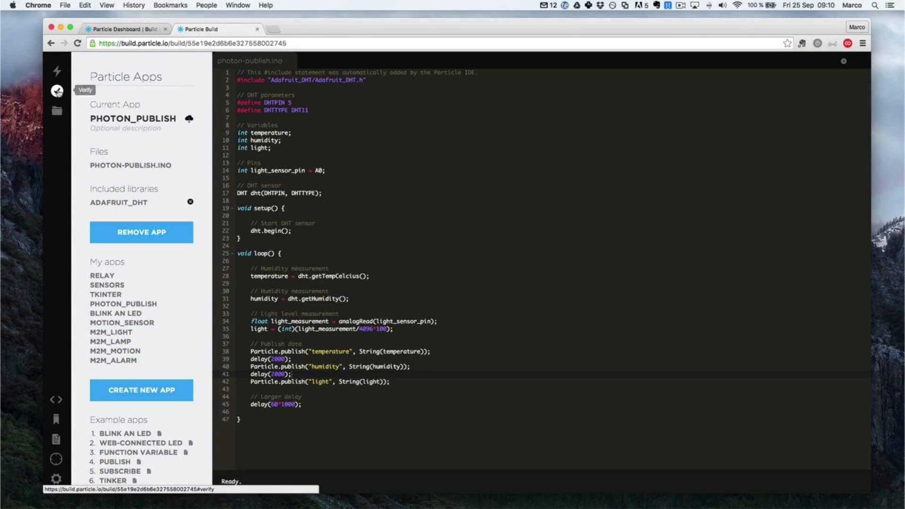
{"action": "left_click", "coordinate": [57, 91]}
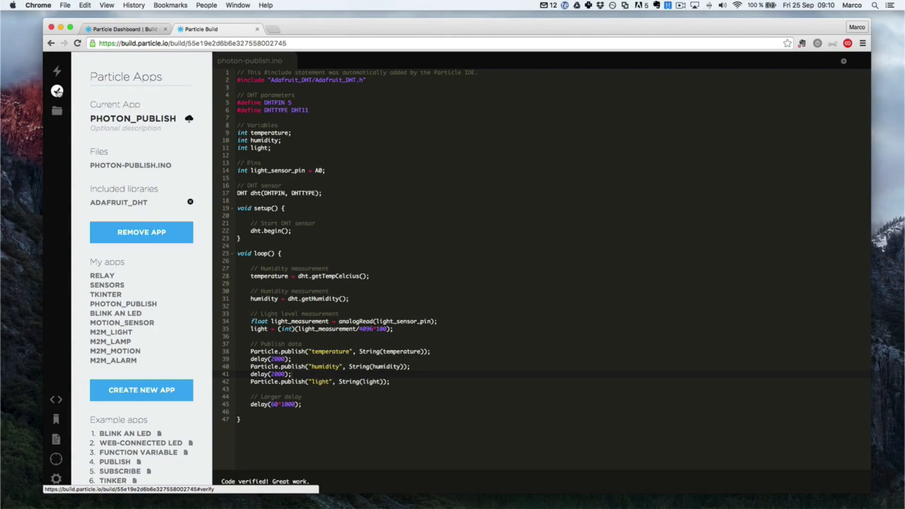
{"action": "mouse_move", "coordinate": [57, 69]}
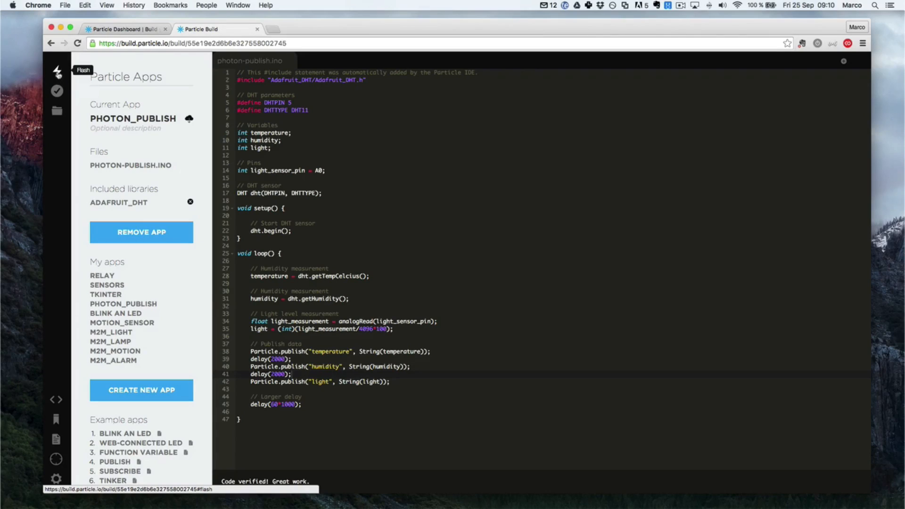
- Flash the verified photon_publish code to the Photon and wait for status to return to Ready
{"action": "left_click", "coordinate": [57, 70]}
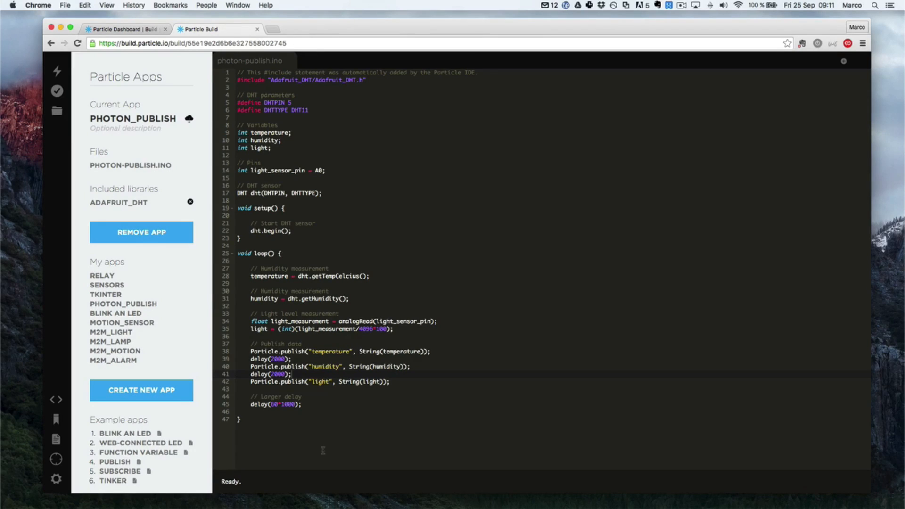
{"action": "mouse_move", "coordinate": [389, 389]}
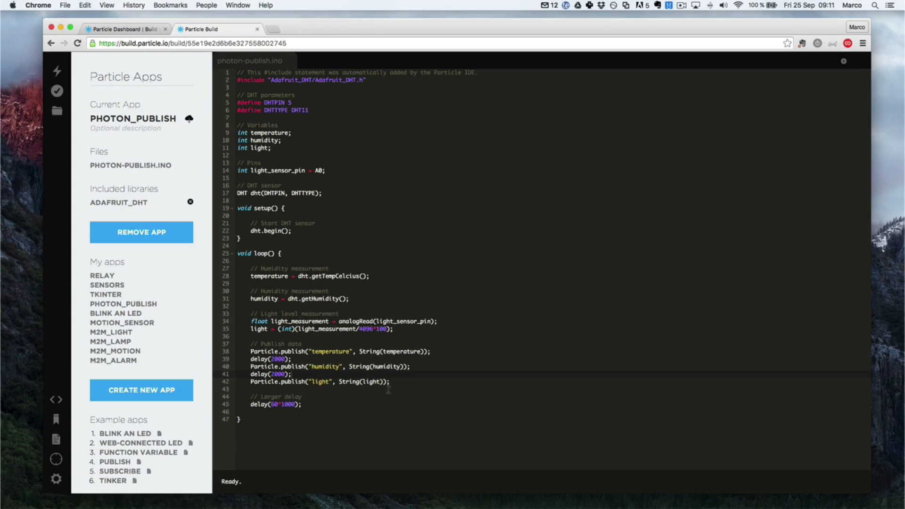
- Watch temperature, humidity and light events arrive in Dashboard logs, then return to the code
{"action": "left_click", "coordinate": [124, 29]}
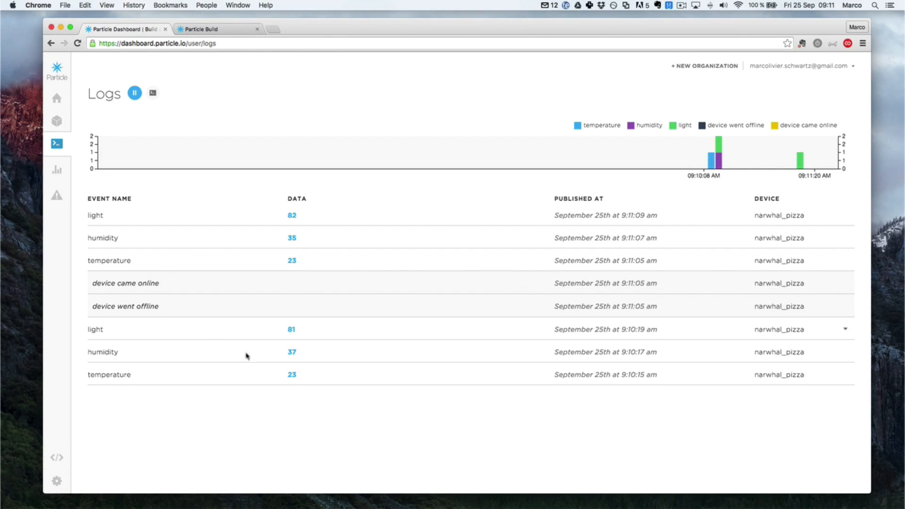
{"action": "mouse_move", "coordinate": [234, 322]}
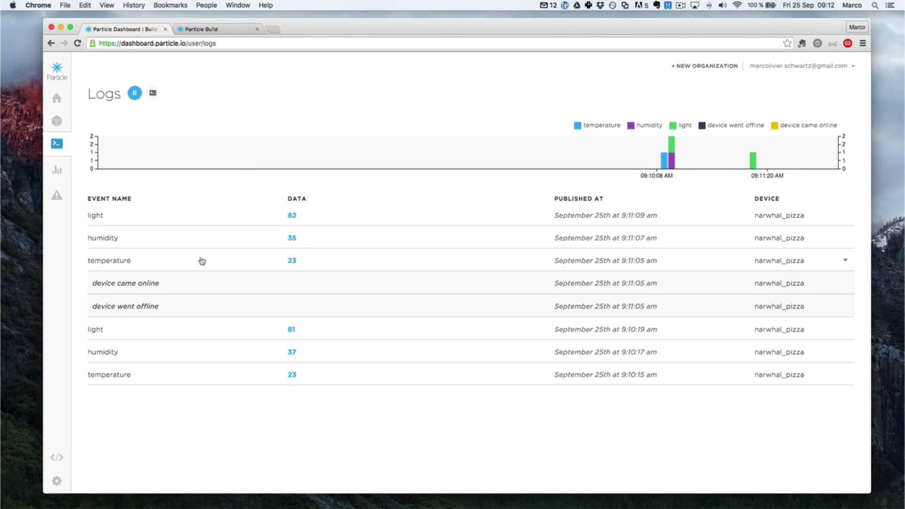
{"action": "mouse_move", "coordinate": [204, 221]}
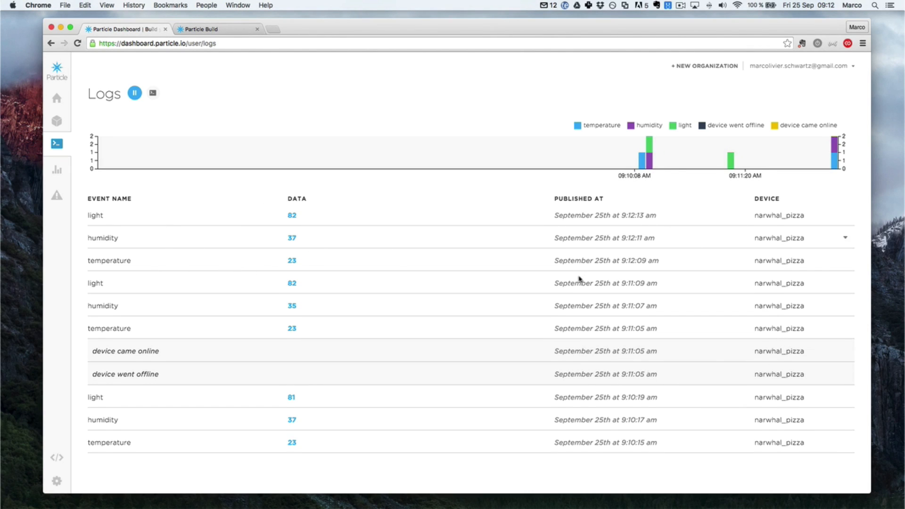
{"action": "left_click", "coordinate": [205, 29]}
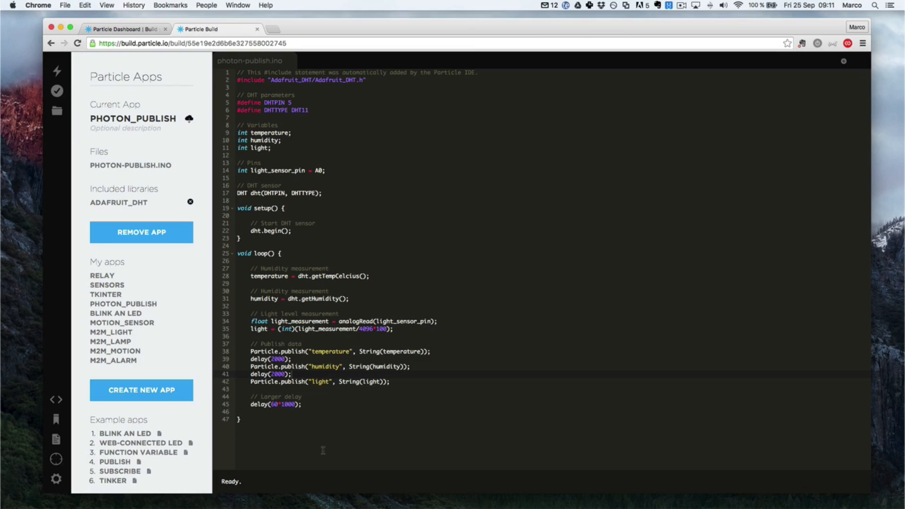